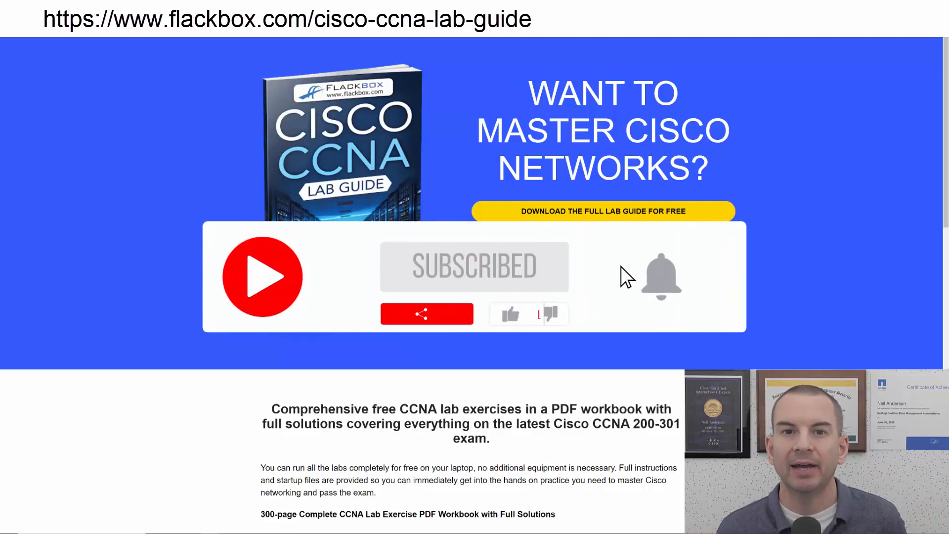
Focus SW2's CLI and enter a 'do s' show command at the prompt
click(661, 276)
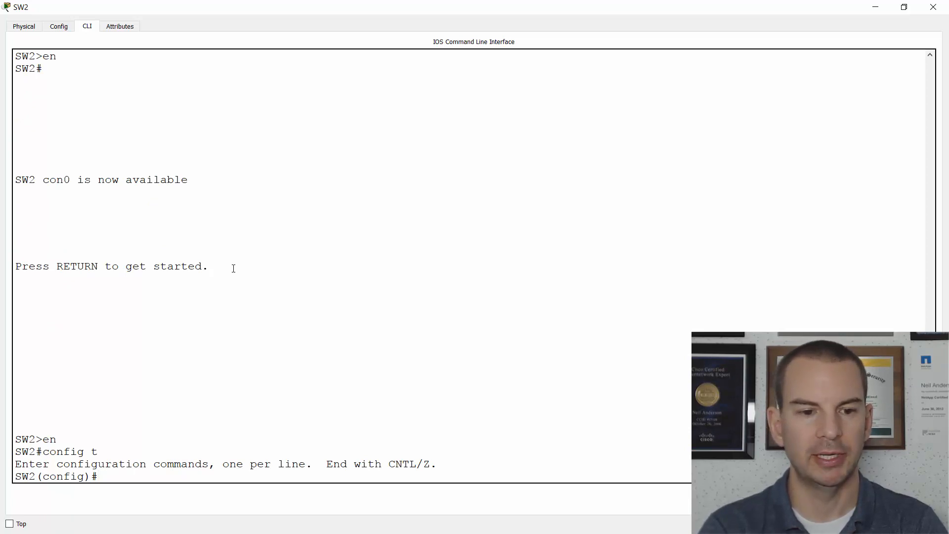
text(do s)
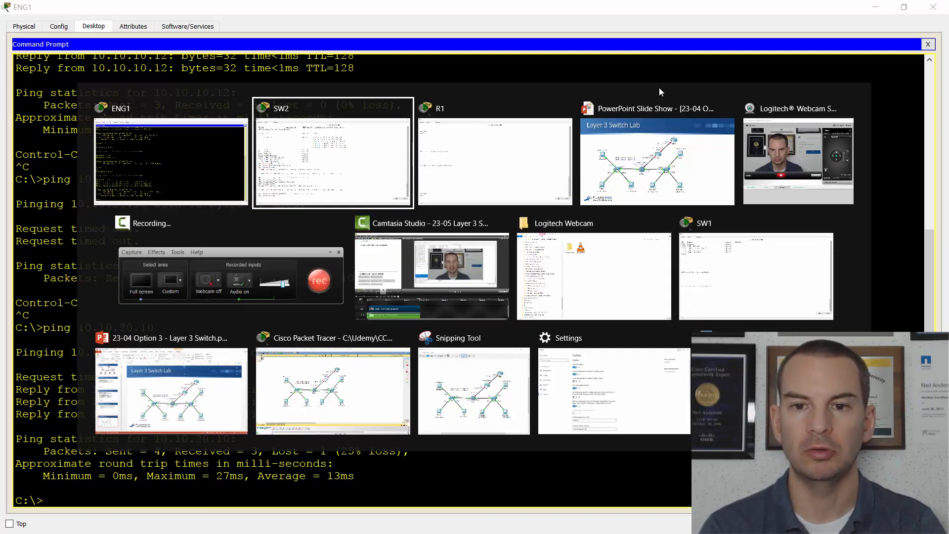
Run ping 10.10.20.10 from ENG1's command prompt and observe the replies
click(494, 160)
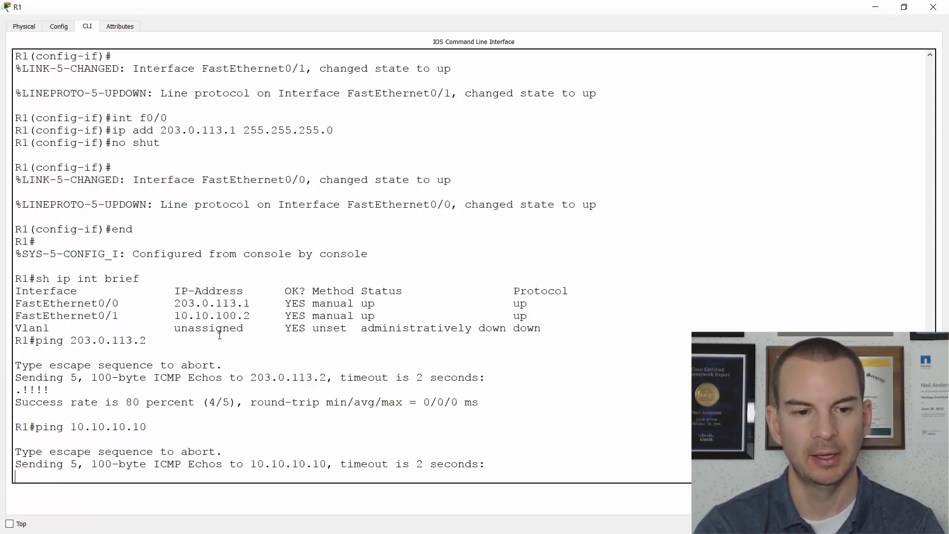